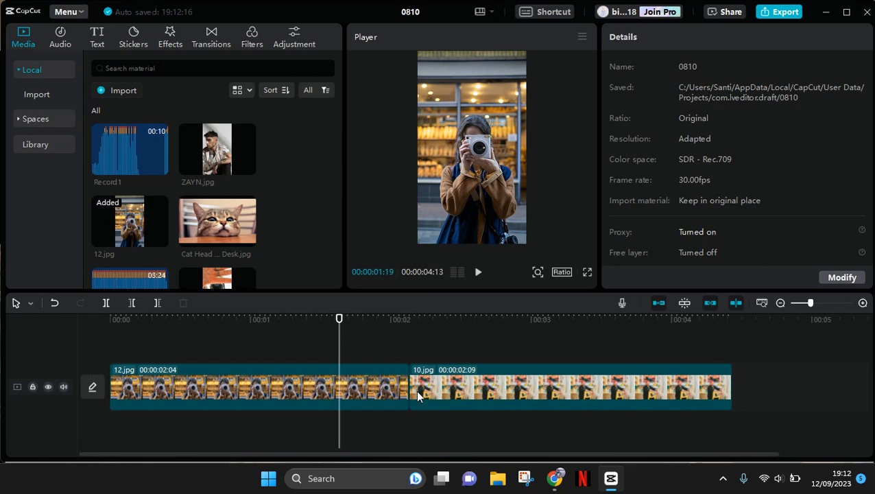
Step: Scrub between the end of the first photo and the start of the second to inspect the cut
click(419, 318)
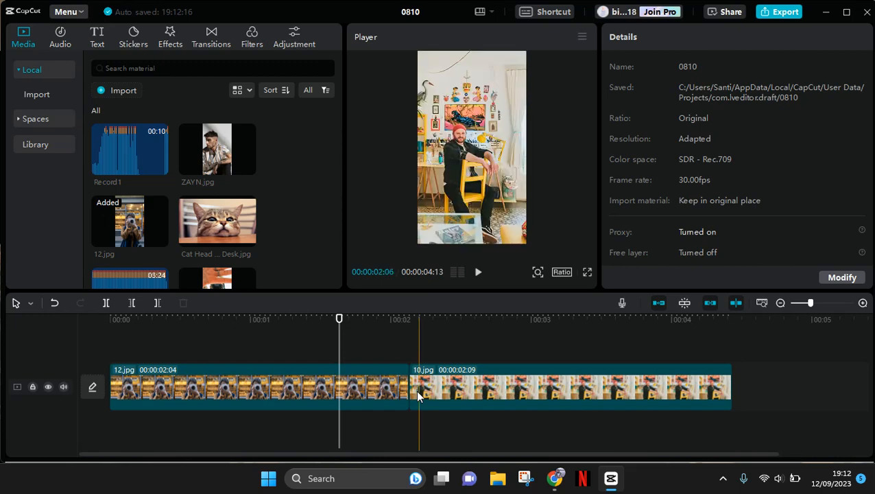
click(326, 319)
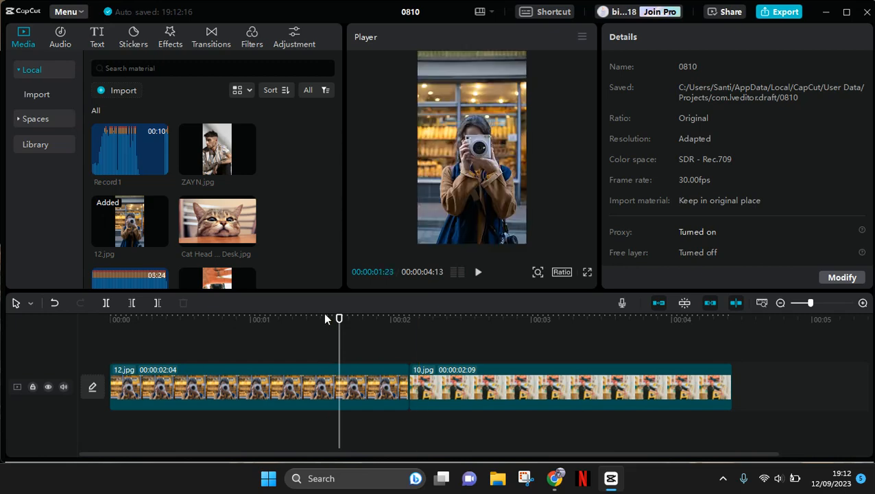
click(414, 319)
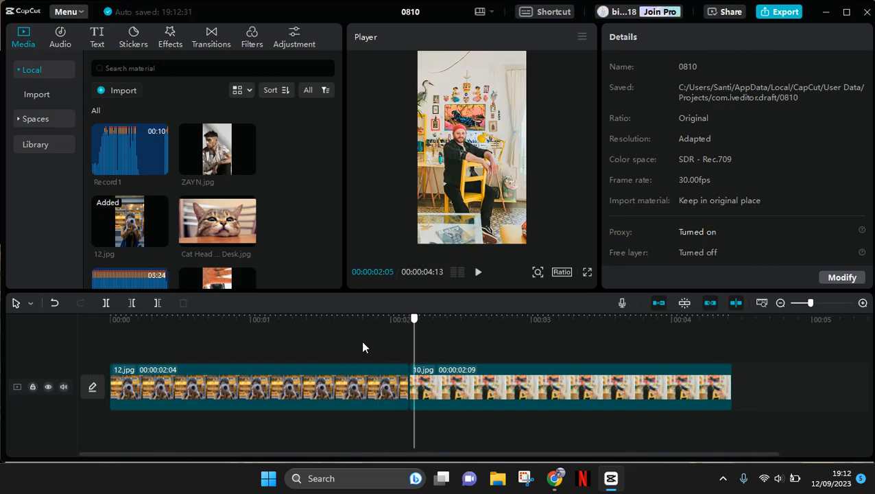
click(358, 319)
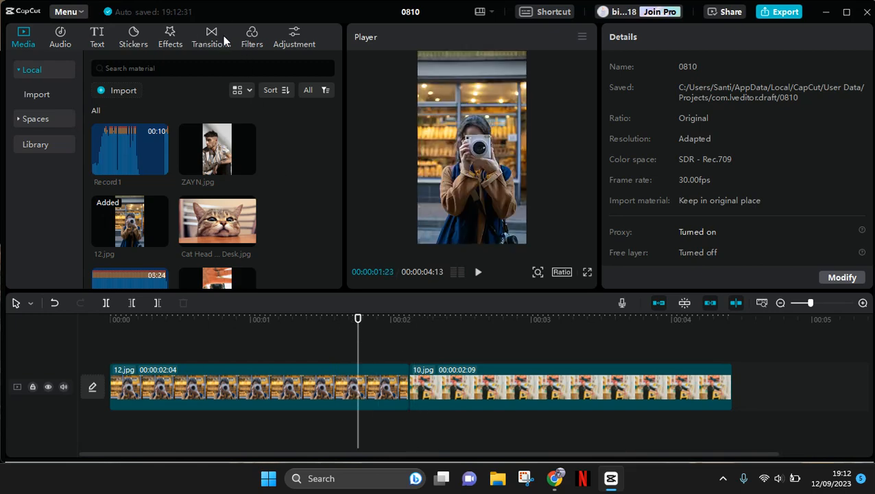
Step: Browse the Transitions gallery, scrolling through the Trending transitions
click(211, 37)
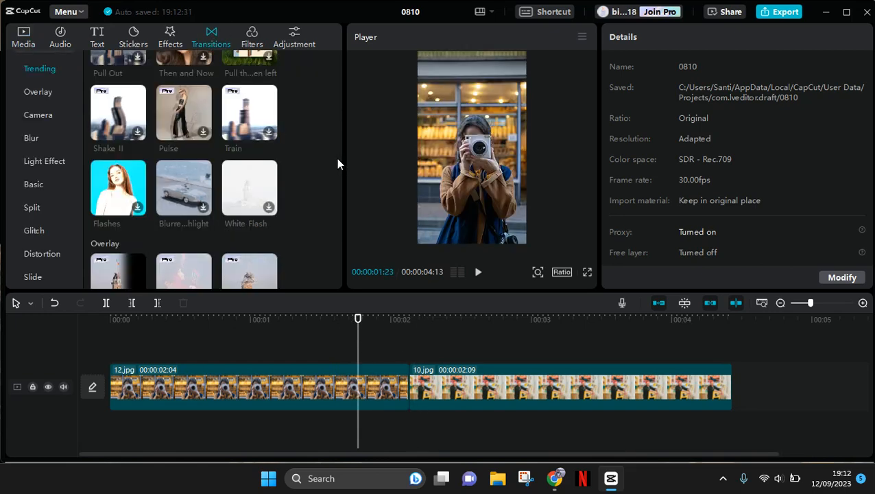
scroll(up, 3)
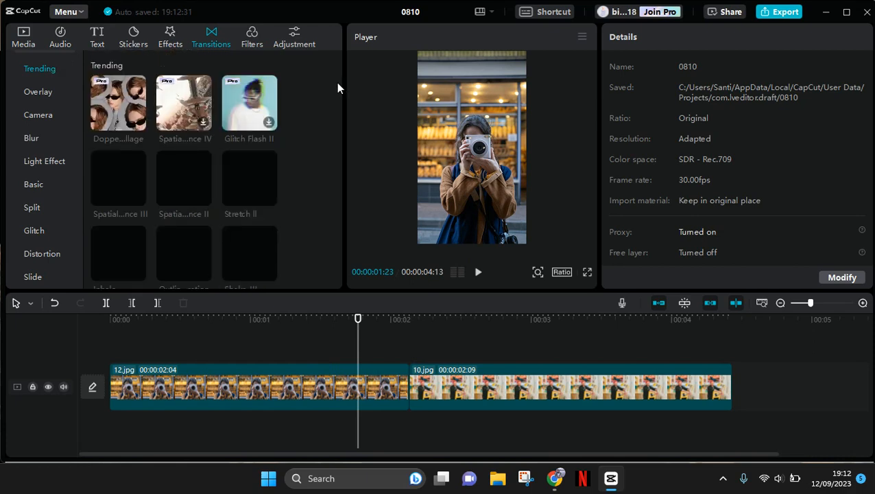
mouse_move(295, 81)
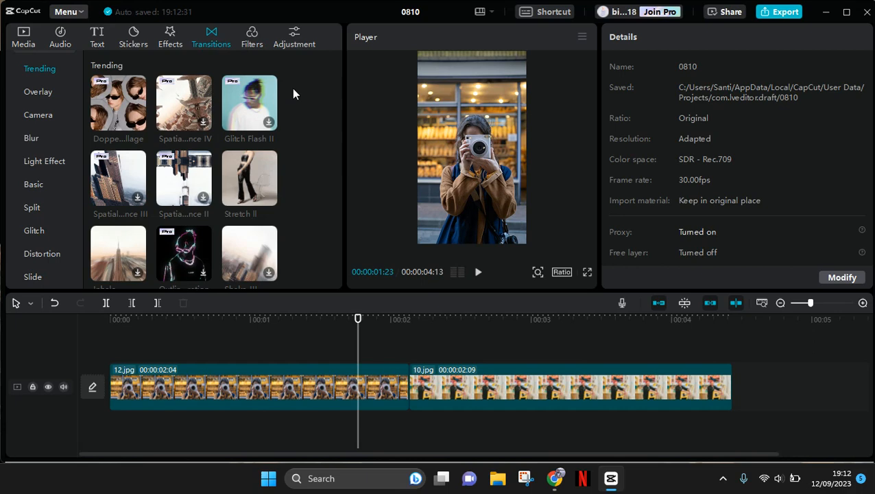
mouse_move(340, 60)
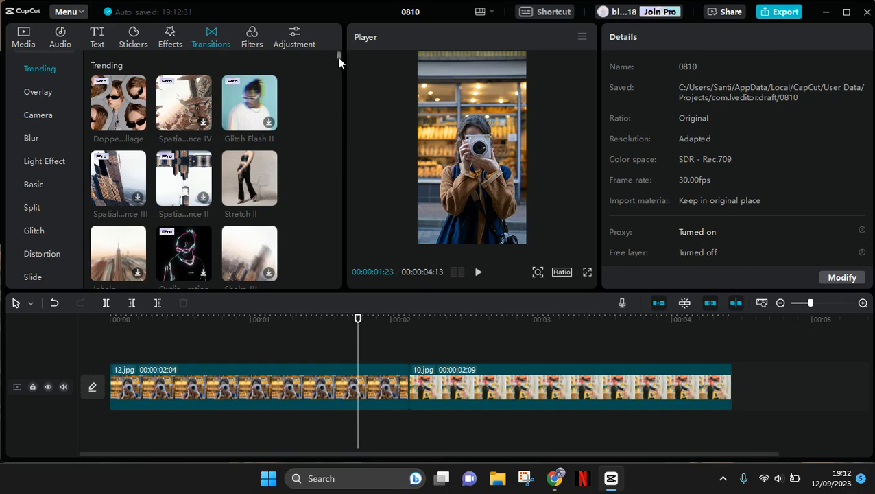
scroll(down, 3)
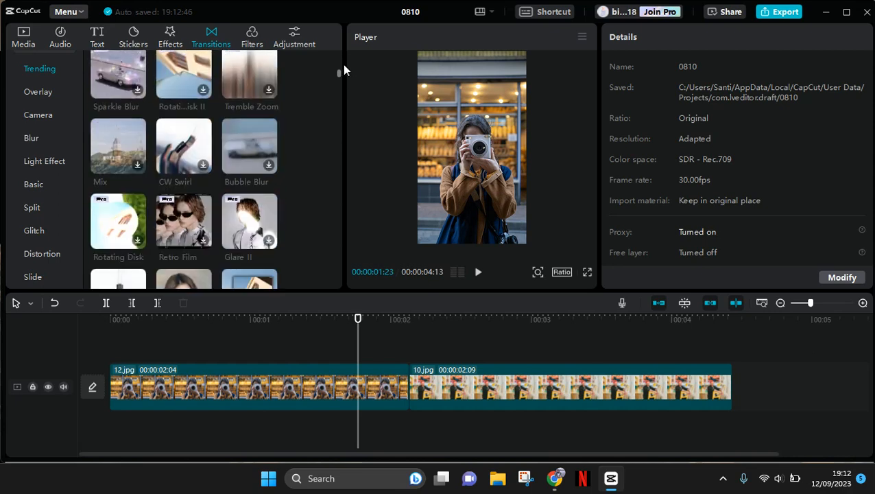
scroll(down, 3)
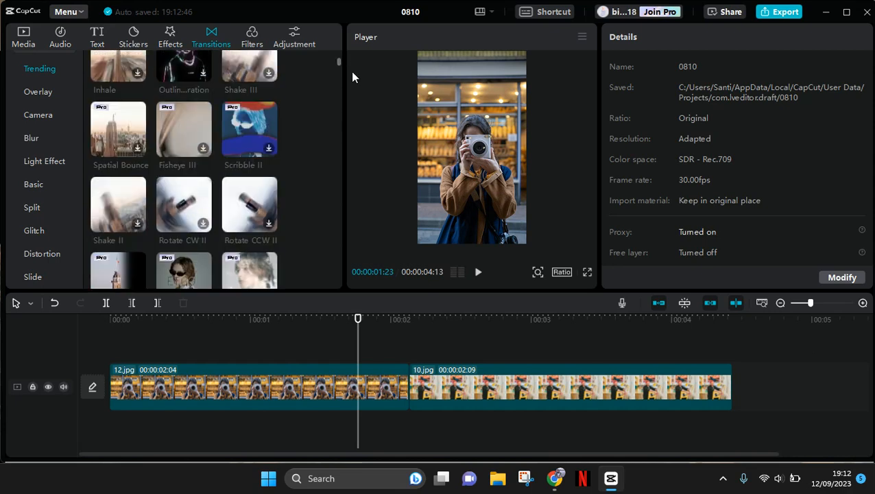
scroll(down, 3)
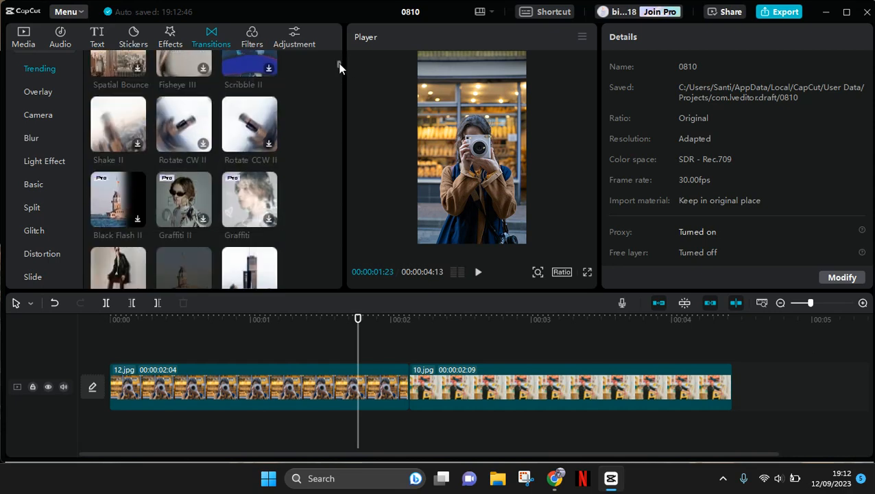
scroll(down, 3)
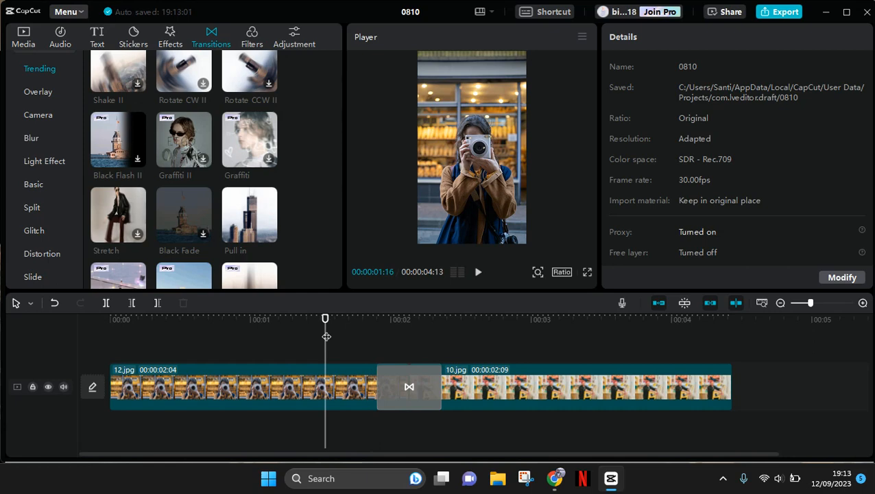
Step: Play the sequence through the Pull in transition into 10.jpg and pause near the end
click(478, 271)
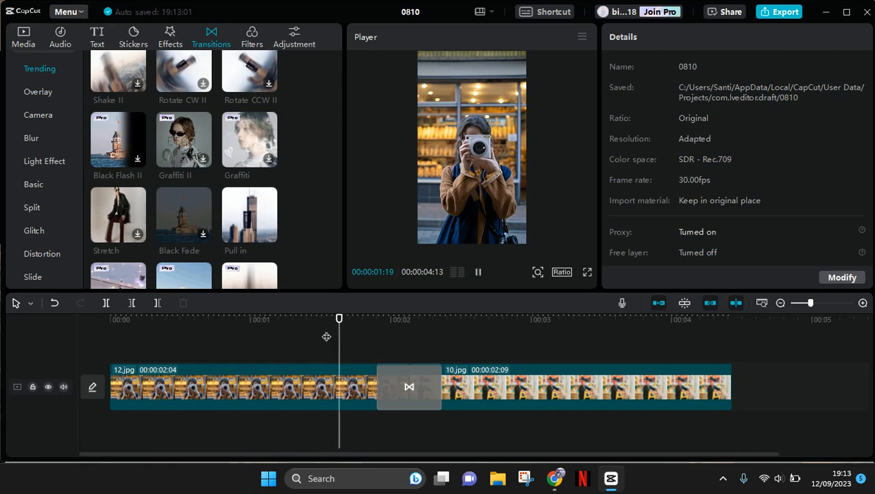
drag(338, 317, 372, 317)
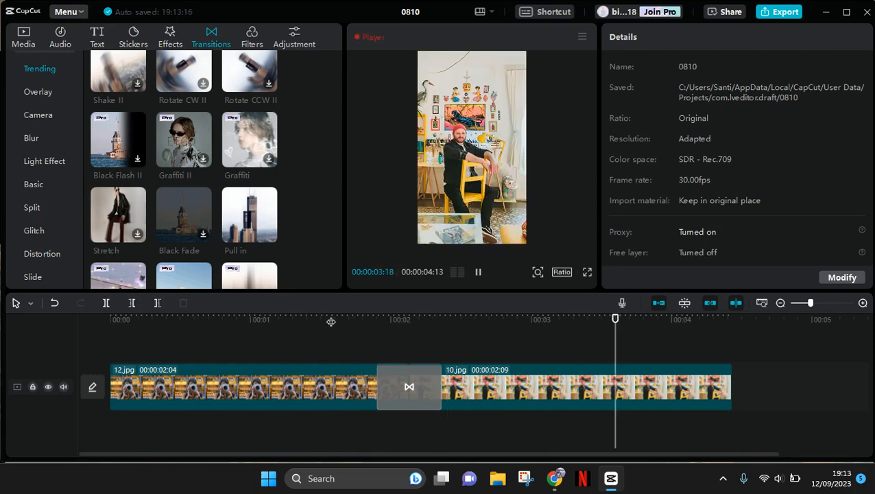
click(478, 271)
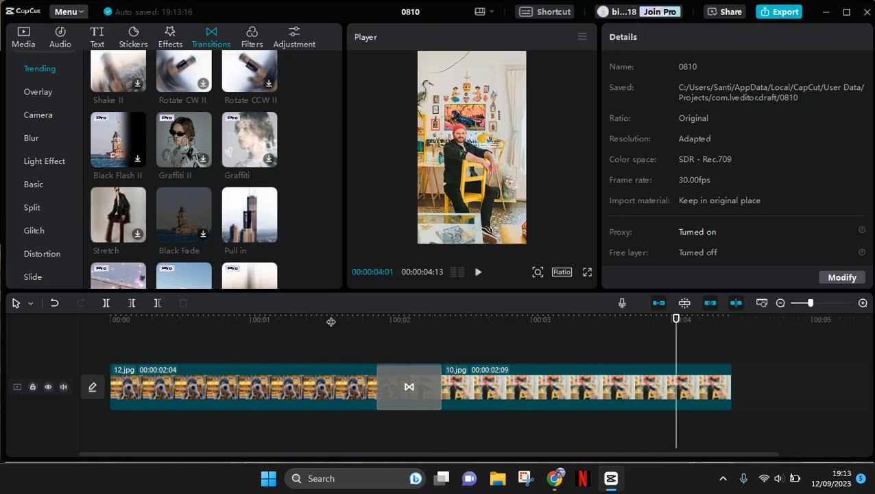